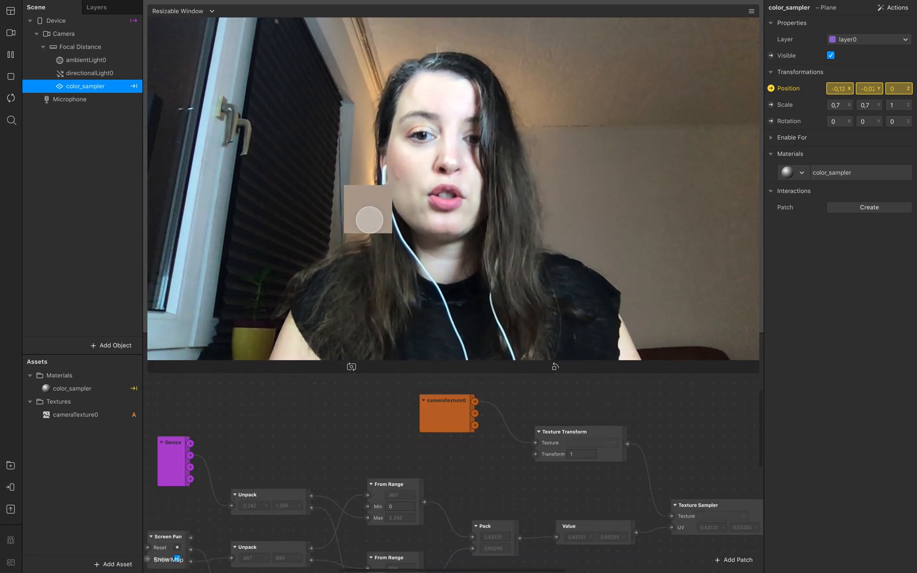
Preview the finished demo by dragging the sampler plane over the camera image.
{"action": "left_click_drag", "start_coordinate": [368, 210], "coordinate": [512, 199]}
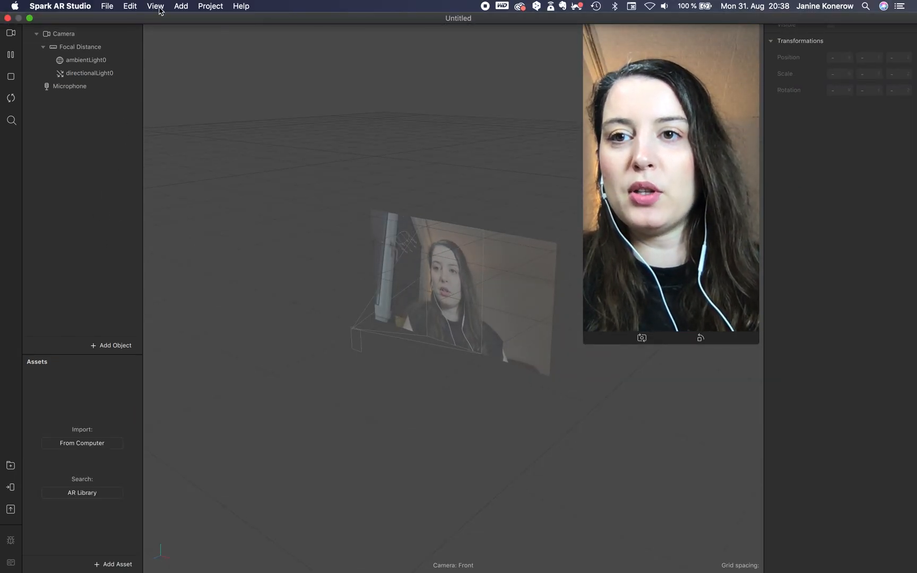
Show the Patch Editor from the View menu.
{"action": "left_click", "coordinate": [155, 6]}
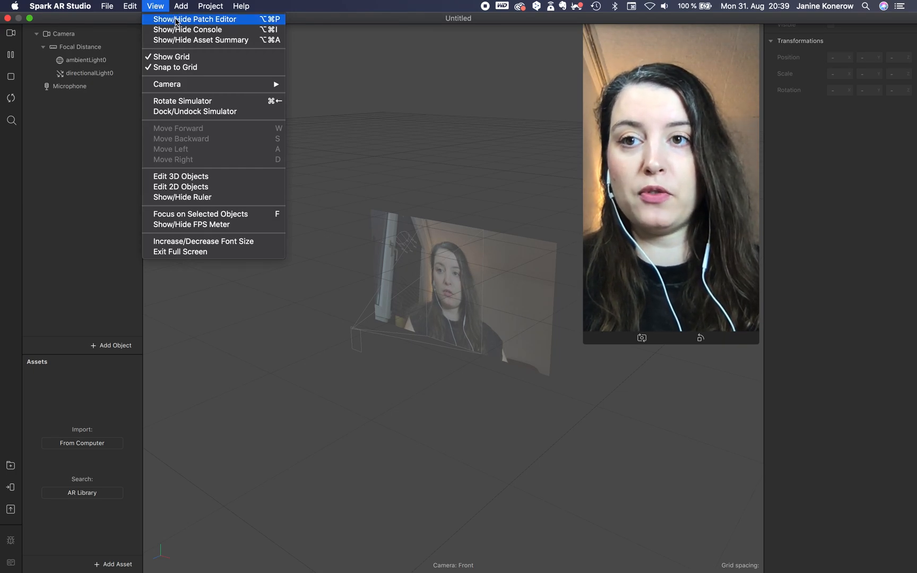
{"action": "left_click", "coordinate": [194, 19]}
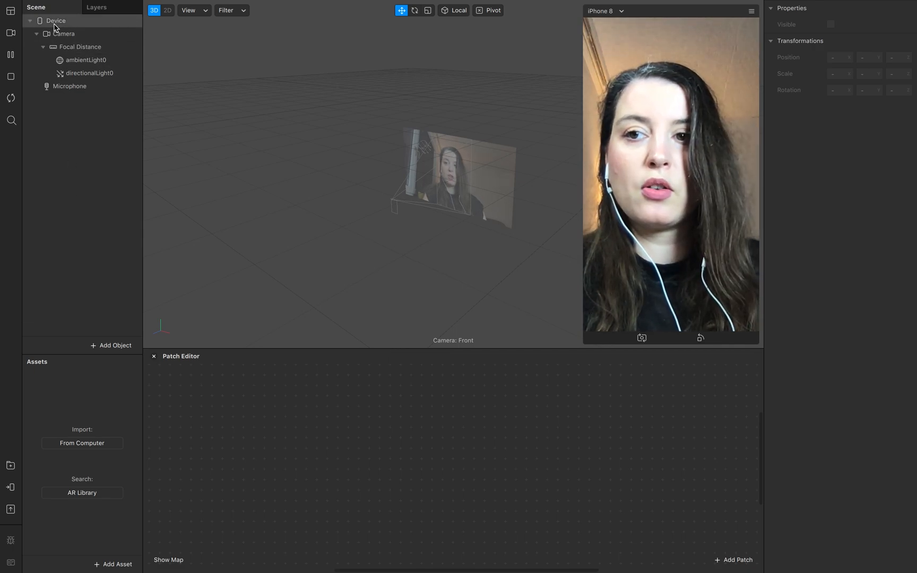
Add the Device patch, then search 'screen' and add a Screen Pan patch.
{"action": "left_click", "coordinate": [56, 20]}
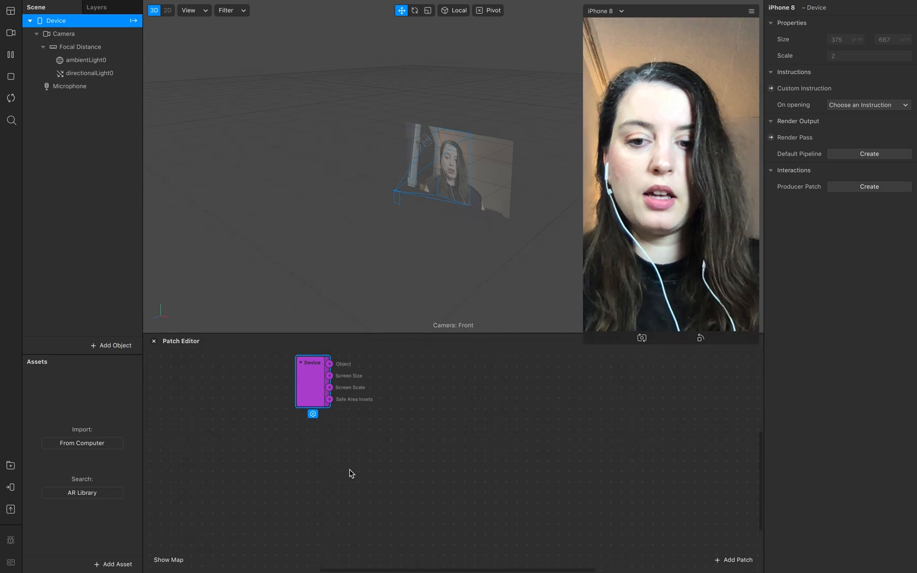
{"action": "type", "text": "sxcree4"}
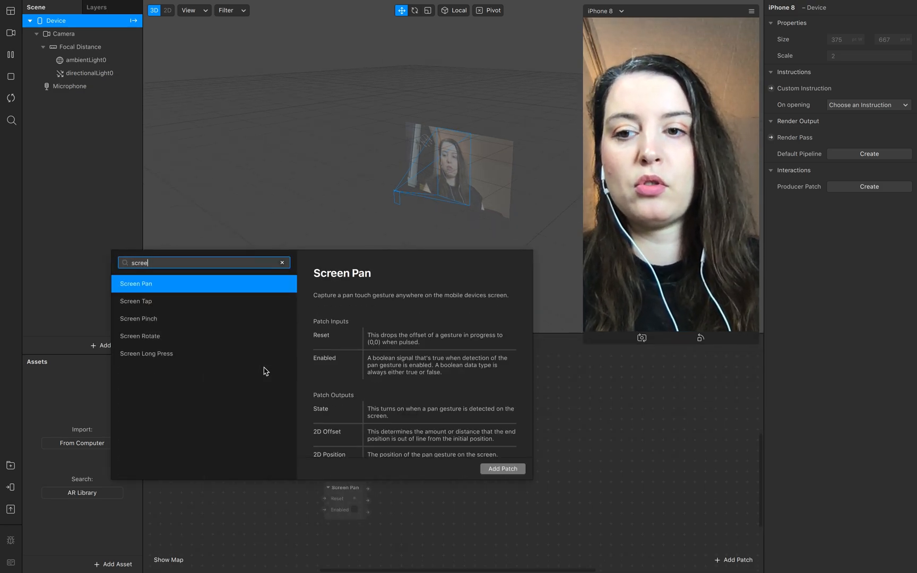
{"action": "left_click", "coordinate": [502, 468]}
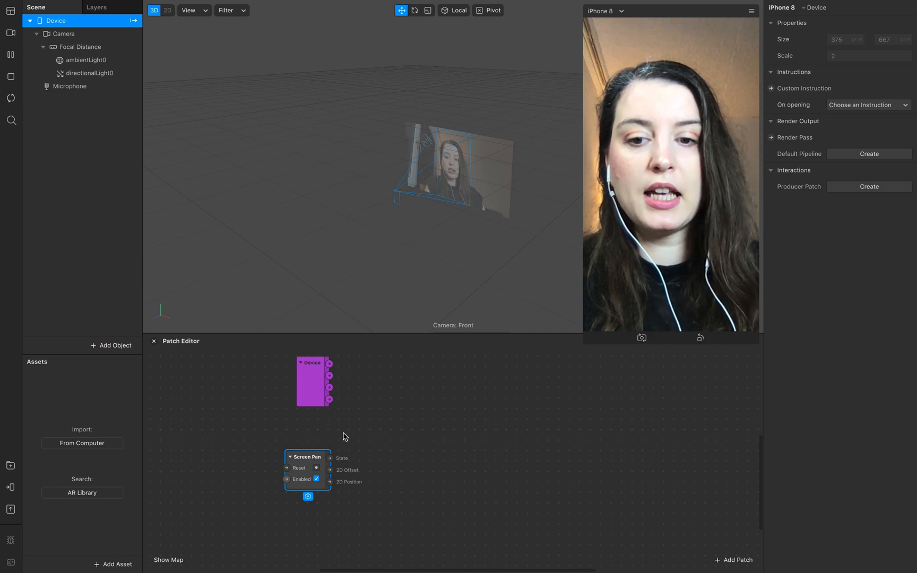
{"action": "mouse_move", "coordinate": [373, 443]}
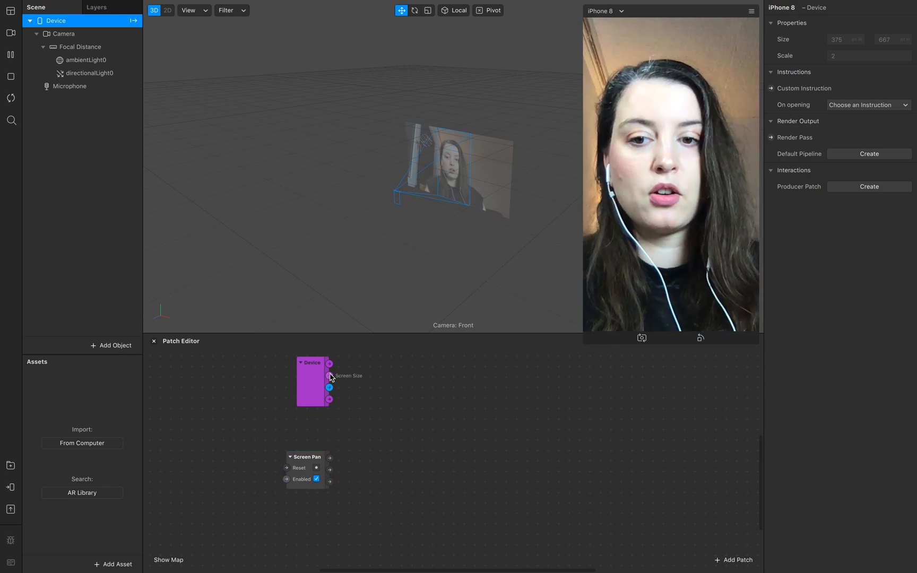
Add Unpack patches for Device screen size and Screen Pan position, both set to Vector 2.
{"action": "left_click_drag", "start_coordinate": [329, 376], "coordinate": [378, 419]}
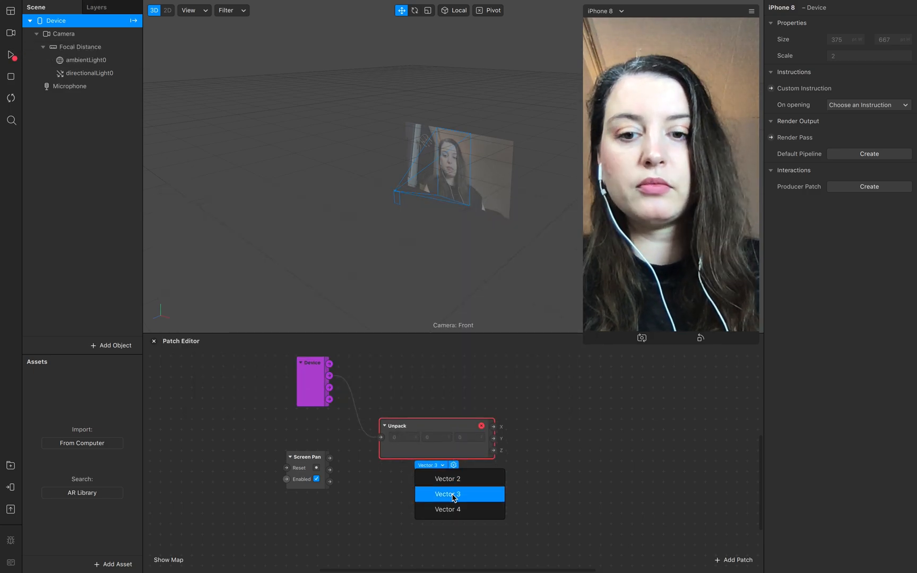
{"action": "left_click", "coordinate": [447, 478]}
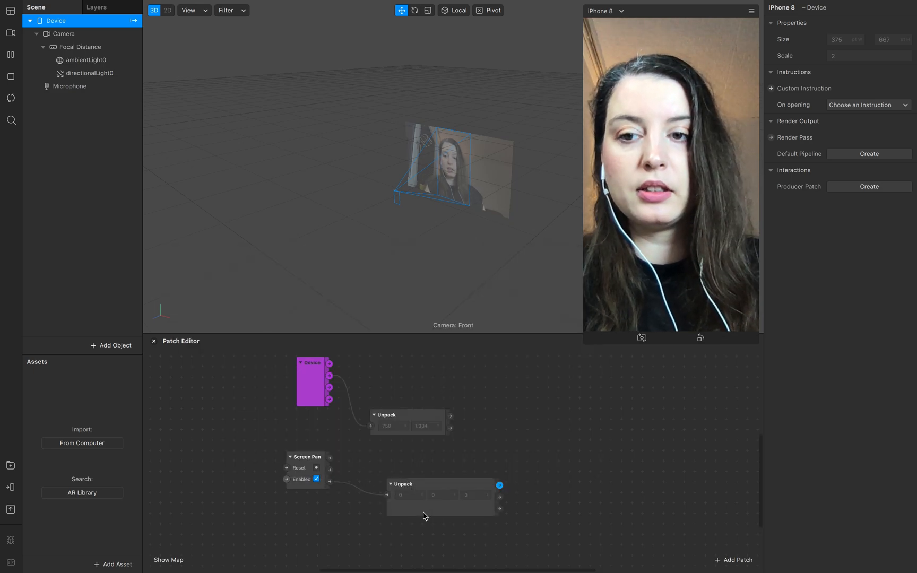
{"action": "left_click", "coordinate": [402, 488]}
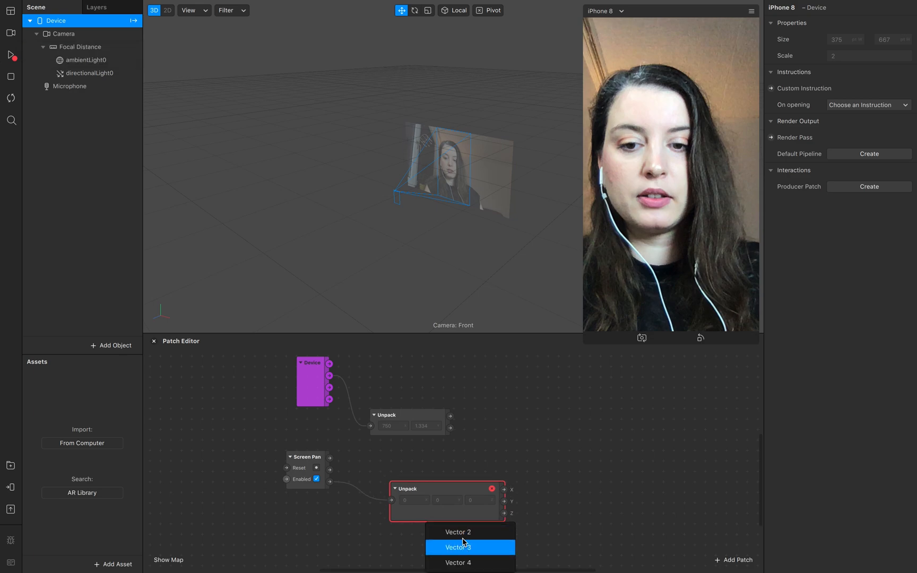
{"action": "left_click", "coordinate": [458, 532]}
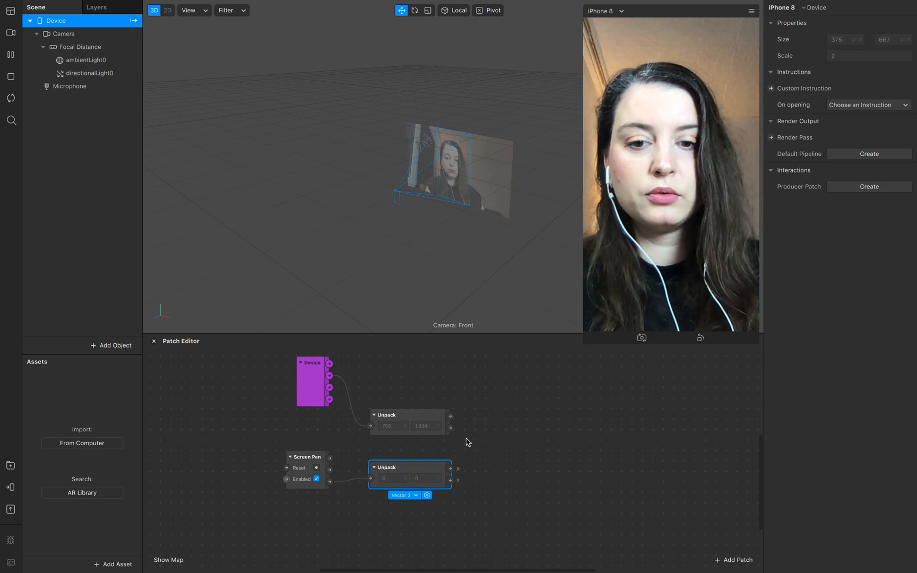
{"action": "mouse_move", "coordinate": [500, 437]}
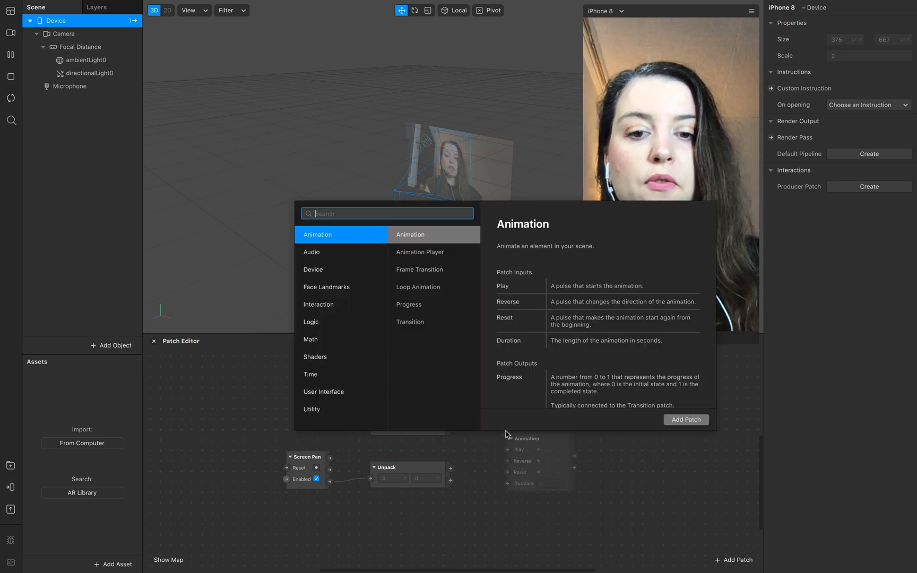
Search 'from range' in the patch search and add two From Range patches.
{"action": "type", "text": "f"}
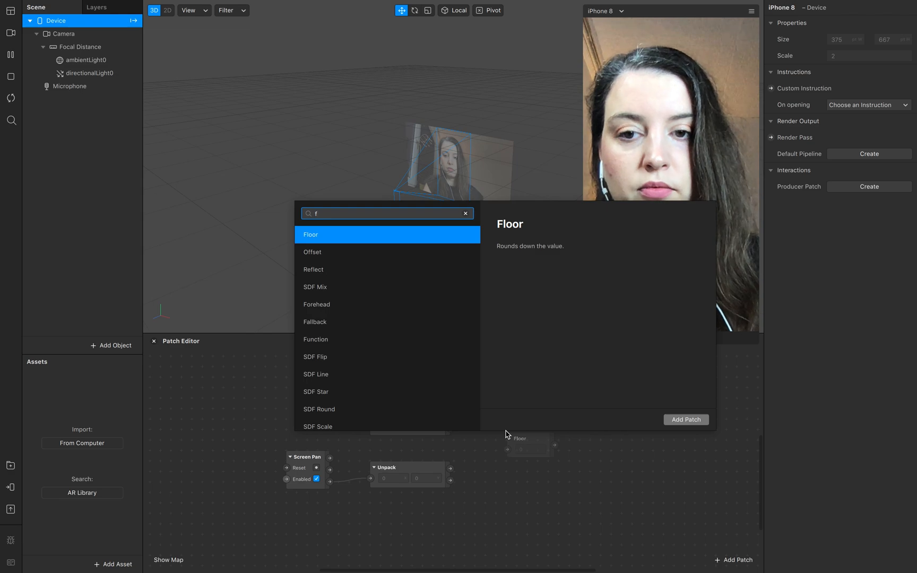
{"action": "type", "text": "ro"}
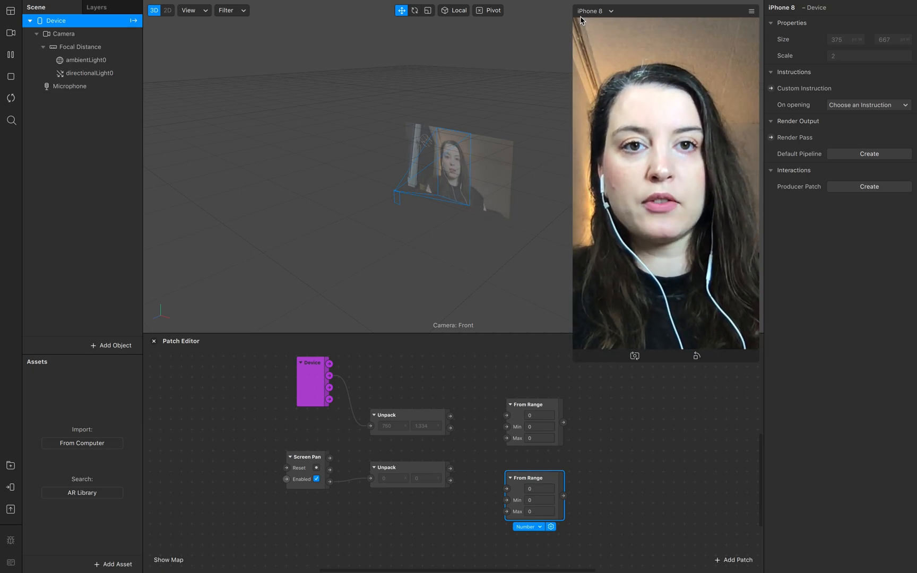
{"action": "mouse_move", "coordinate": [754, 354]}
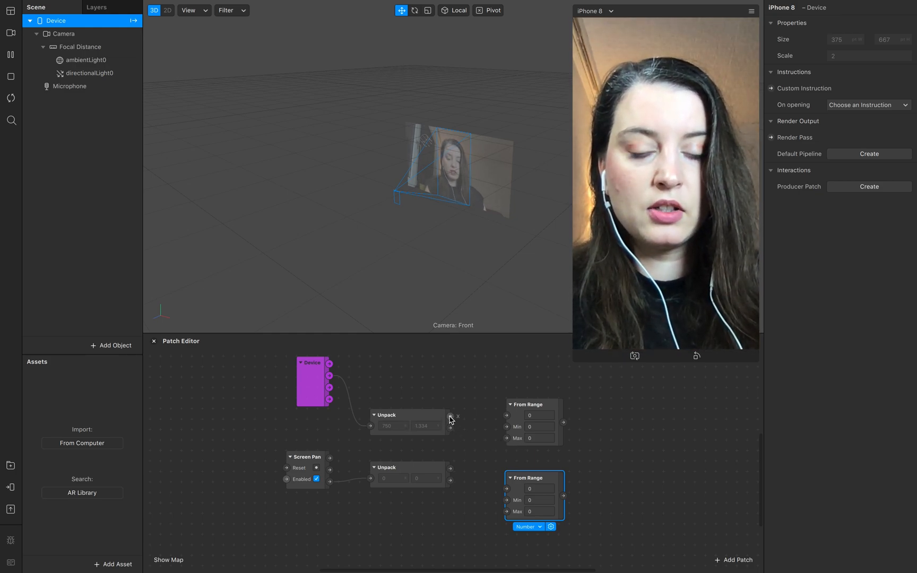
Wire screen width and height into From Range Max, and pan X and Y into their inputs.
{"action": "left_click_drag", "start_coordinate": [451, 418], "coordinate": [505, 437]}
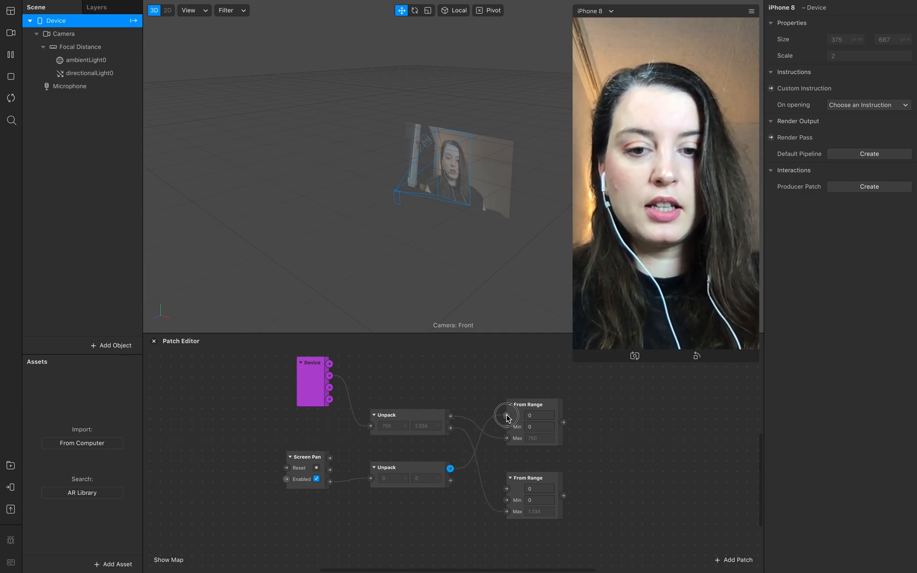
{"action": "left_click_drag", "start_coordinate": [450, 469], "coordinate": [506, 488]}
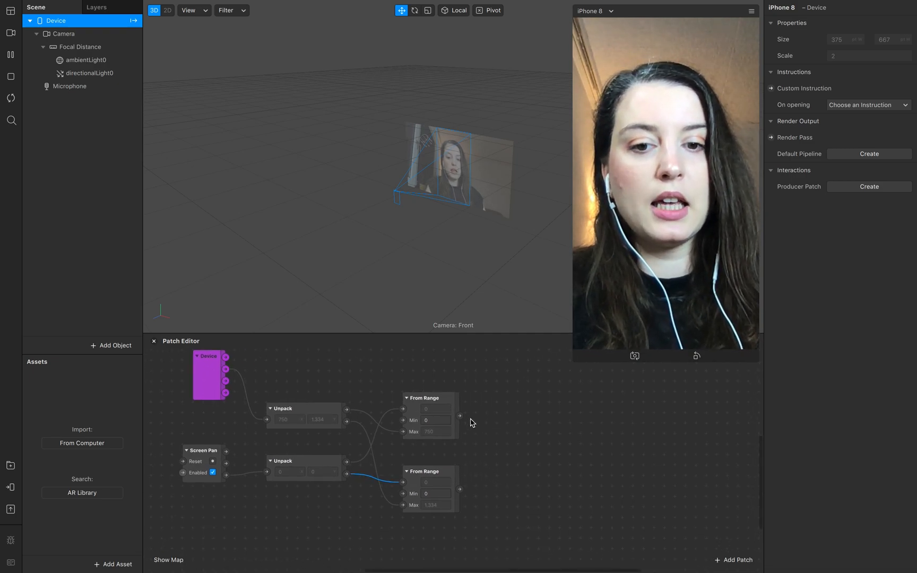
Pack both From Range outputs, connect them to a Value patch, and open its type list.
{"action": "left_click", "coordinate": [733, 560]}
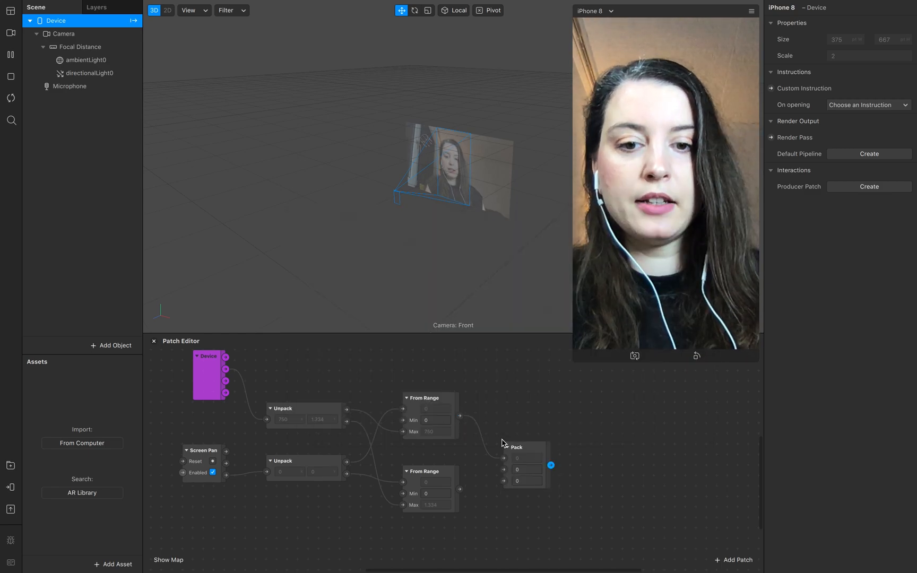
{"action": "left_click", "coordinate": [520, 496]}
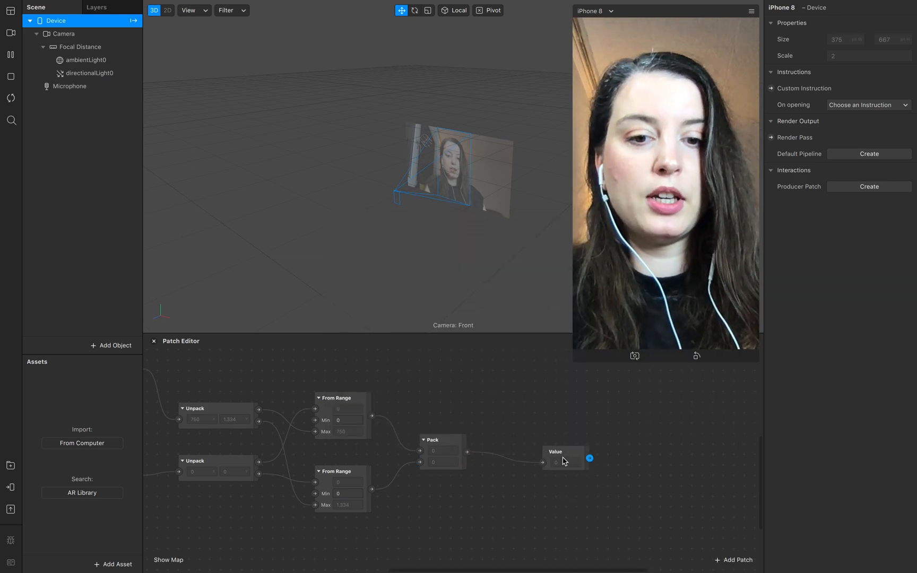
{"action": "left_click", "coordinate": [546, 440]}
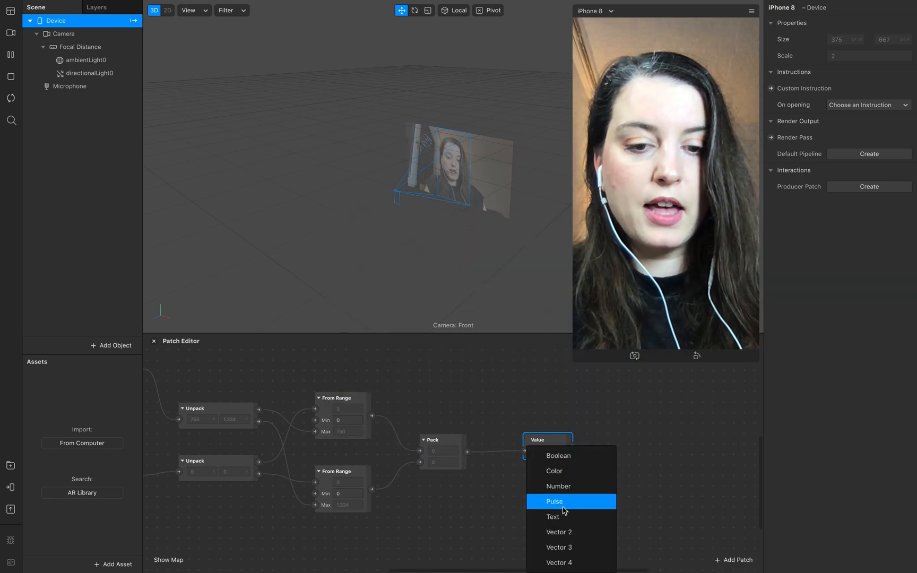
{"action": "mouse_move", "coordinate": [571, 471]}
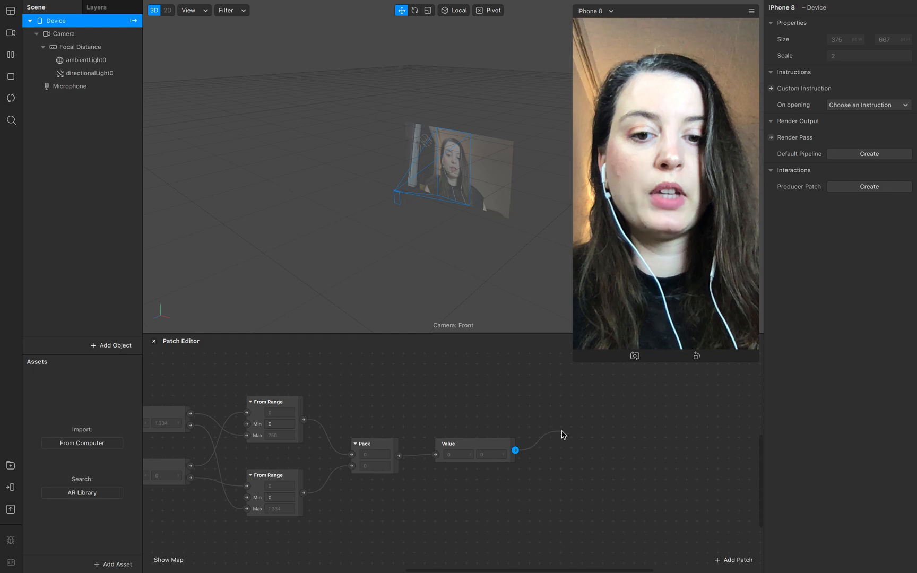
Search 'texture sampler', add the patch, and feed its UV input from the Value output.
{"action": "left_click", "coordinate": [738, 560]}
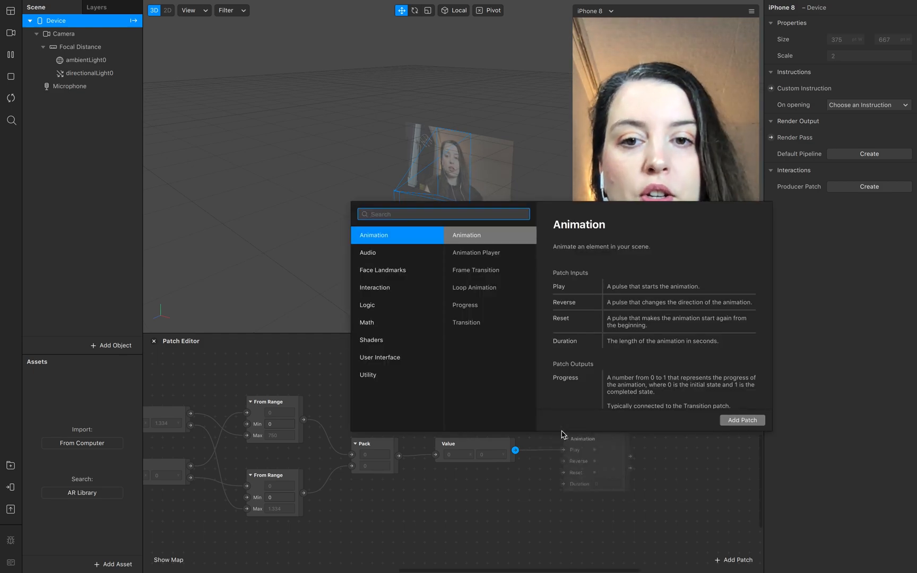
{"action": "type", "text": "textur"}
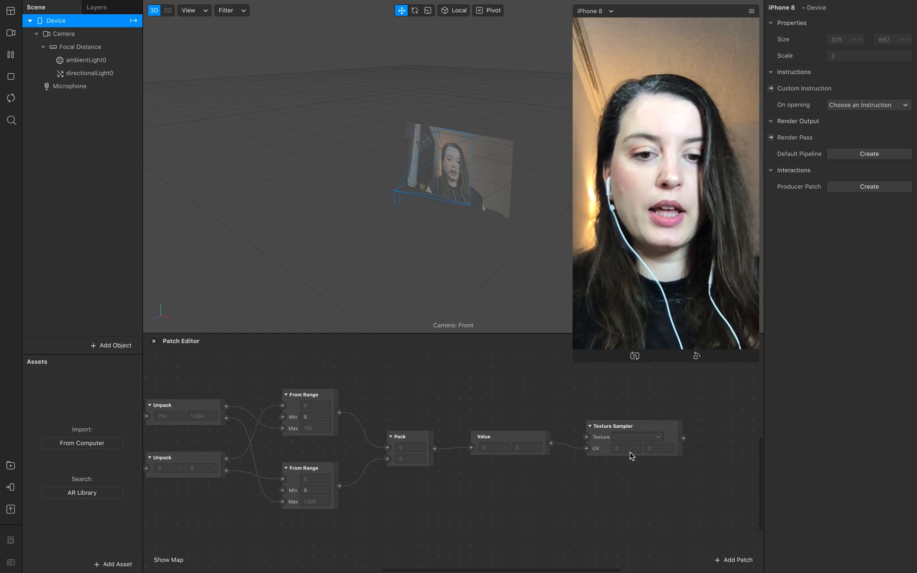
{"action": "mouse_move", "coordinate": [621, 455]}
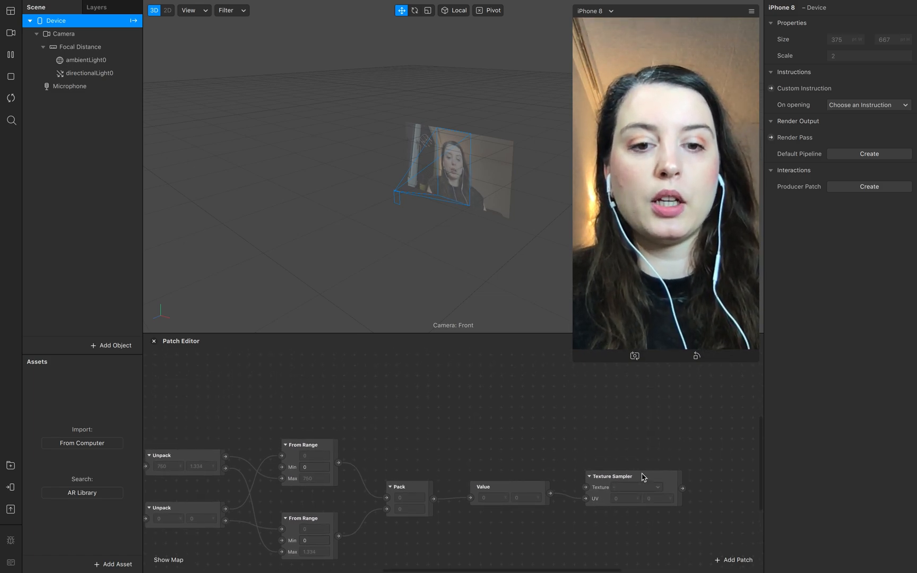
{"action": "left_click", "coordinate": [633, 476]}
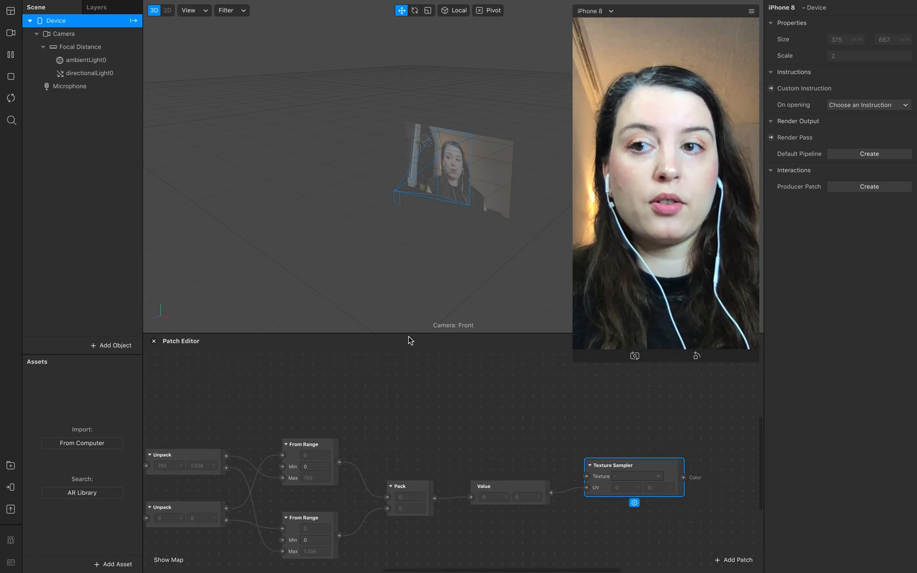
Extract cameraTexture0, add Texture Transform, and connect its output to Texture Sampler's texture.
{"action": "left_click", "coordinate": [65, 33]}
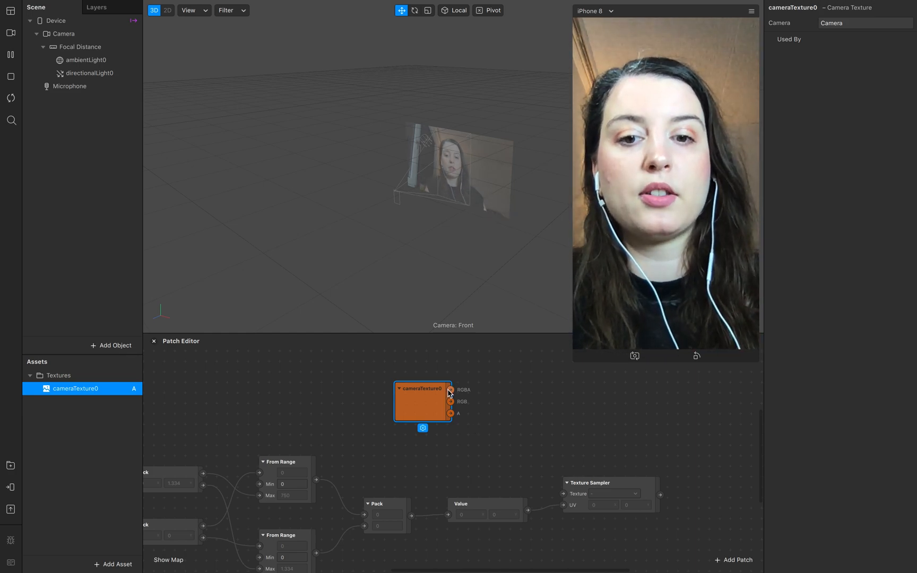
{"action": "type", "text": "te"}
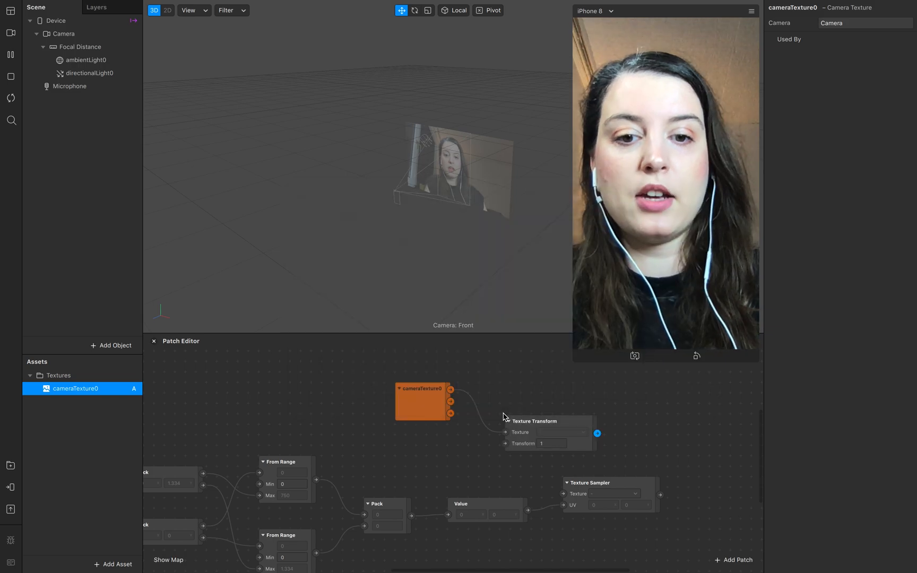
{"action": "left_click", "coordinate": [532, 421]}
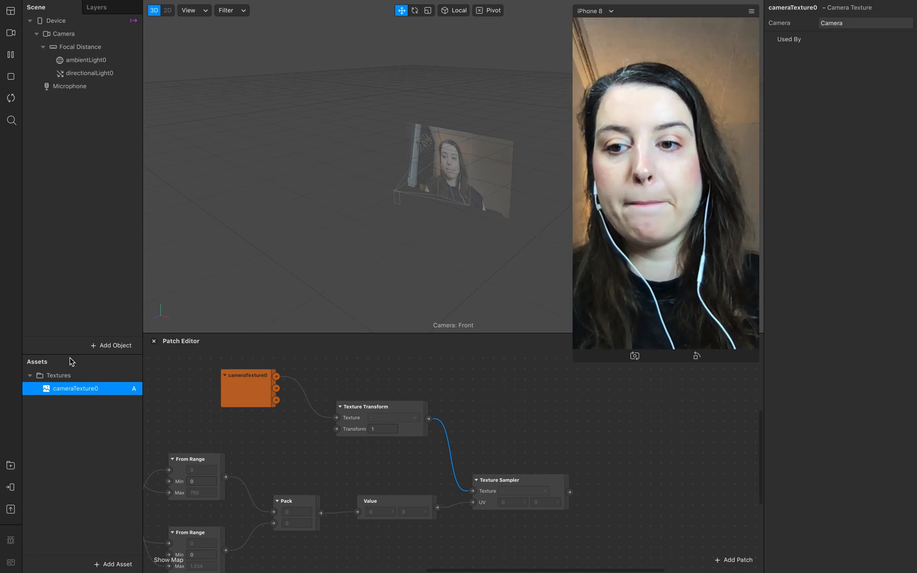
Add a plane to the scene and rename it color_sampler.
{"action": "left_click", "coordinate": [110, 345]}
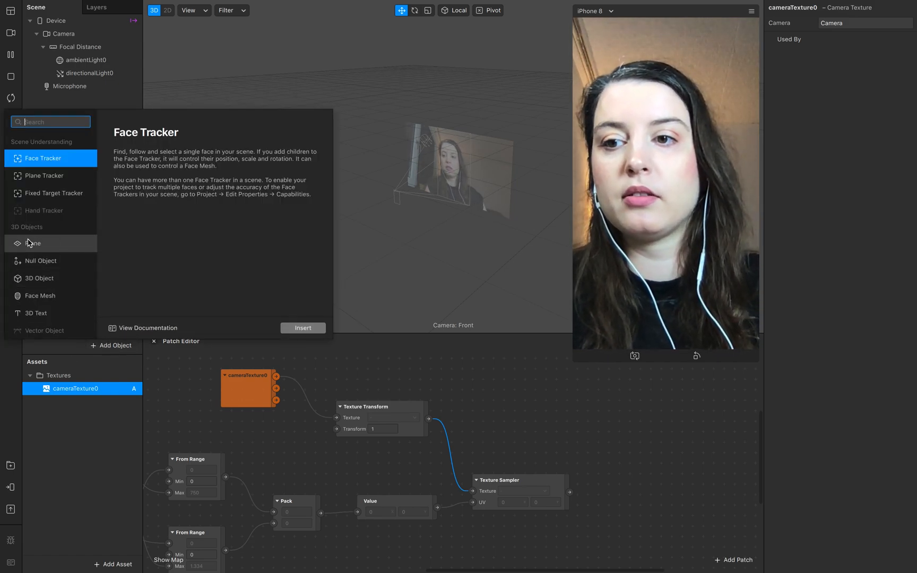
{"action": "left_click", "coordinate": [302, 327]}
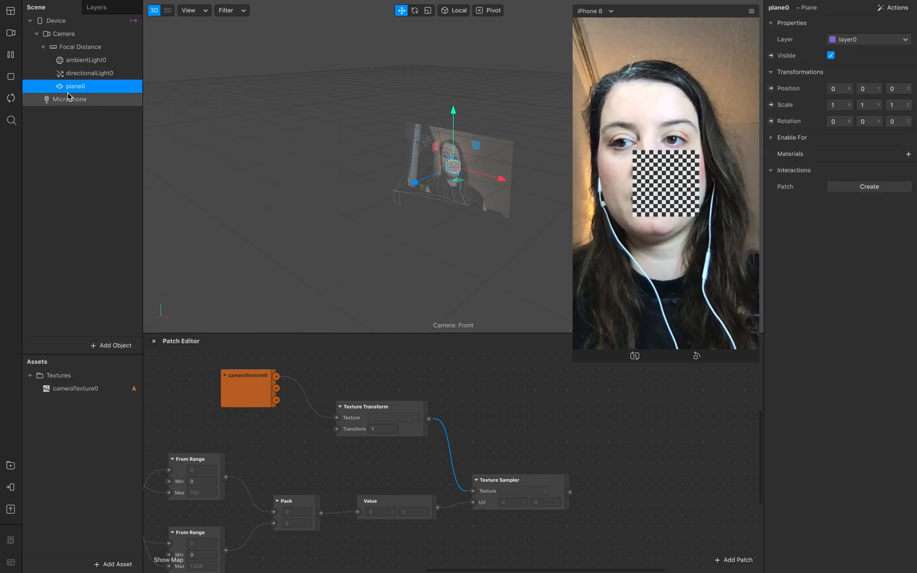
{"action": "double_click", "coordinate": [75, 86]}
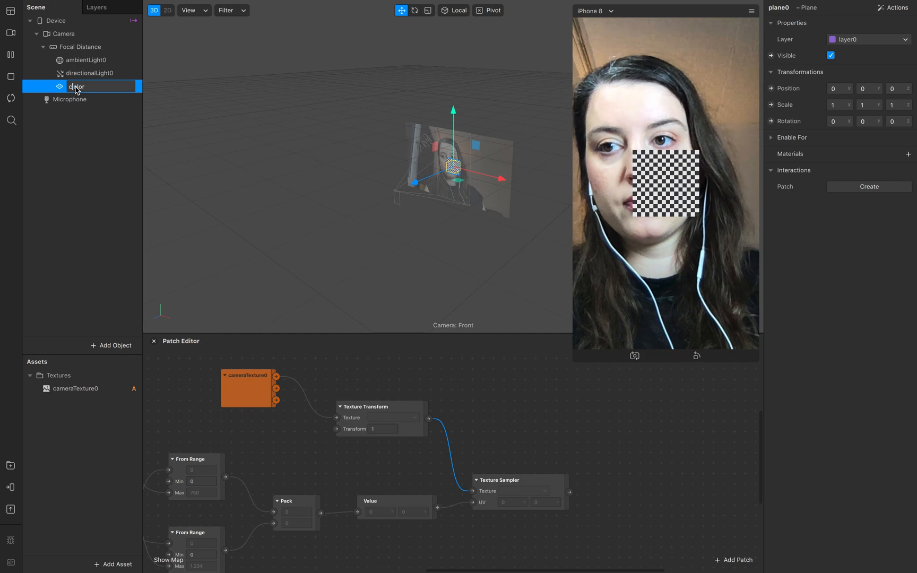
{"action": "type", "text": "color"}
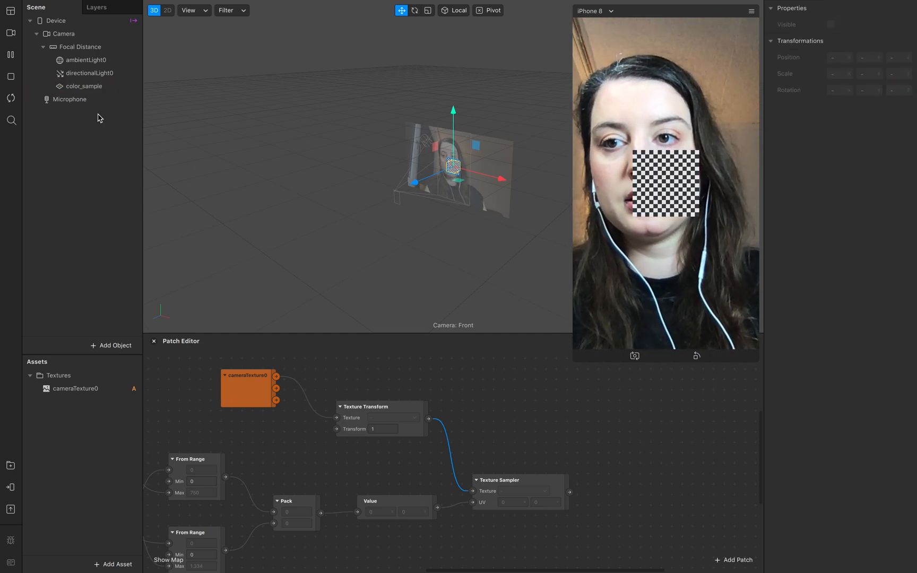
Give the plane a new material and set its Scale X and Y to 0.7.
{"action": "left_click", "coordinate": [83, 86]}
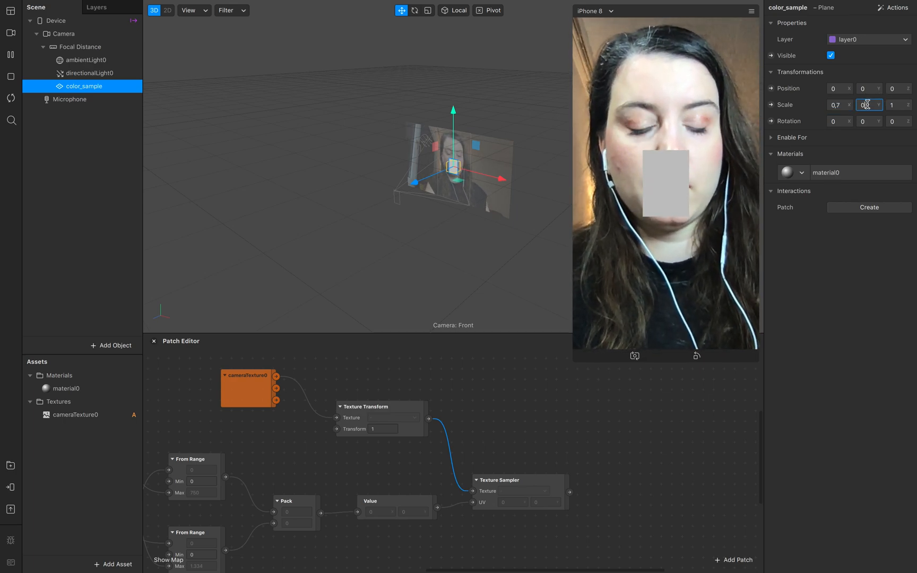
{"action": "type", "text": "0,7"}
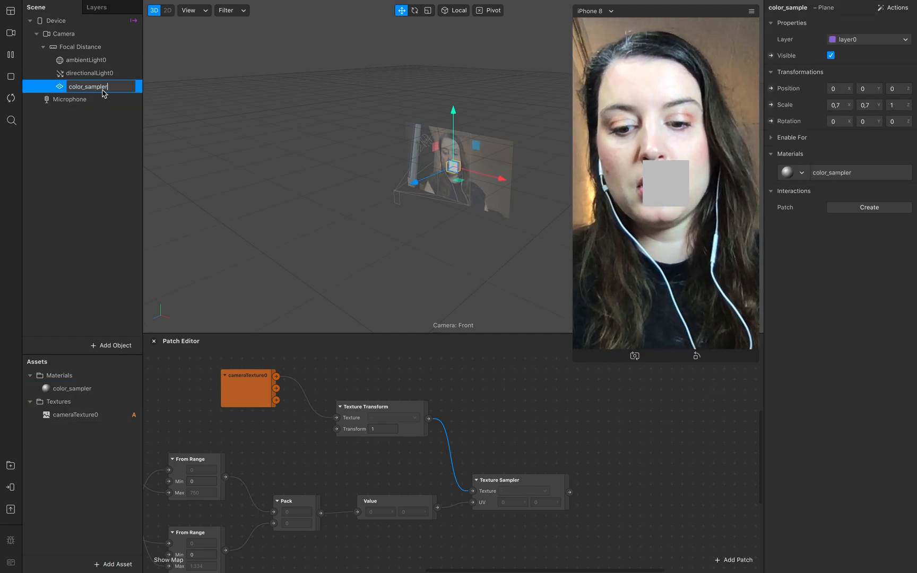
{"action": "left_click", "coordinate": [73, 388]}
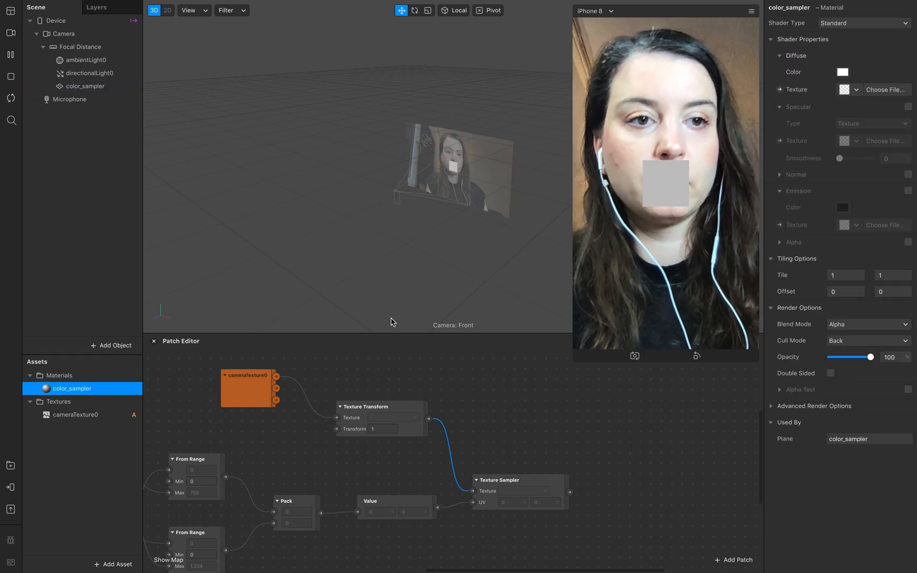
Switch the color_sampler material's Shader Type to Flat.
{"action": "left_click", "coordinate": [863, 23]}
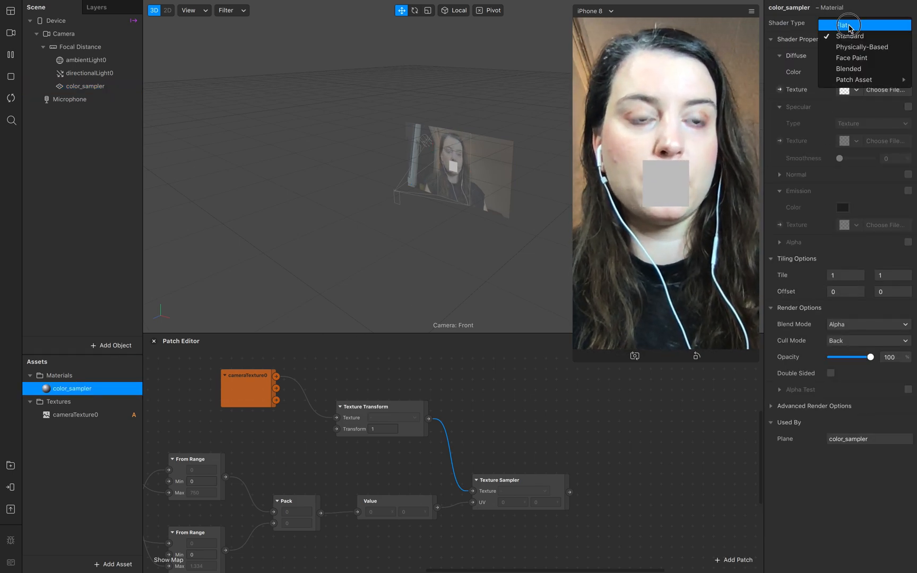
{"action": "left_click", "coordinate": [844, 24]}
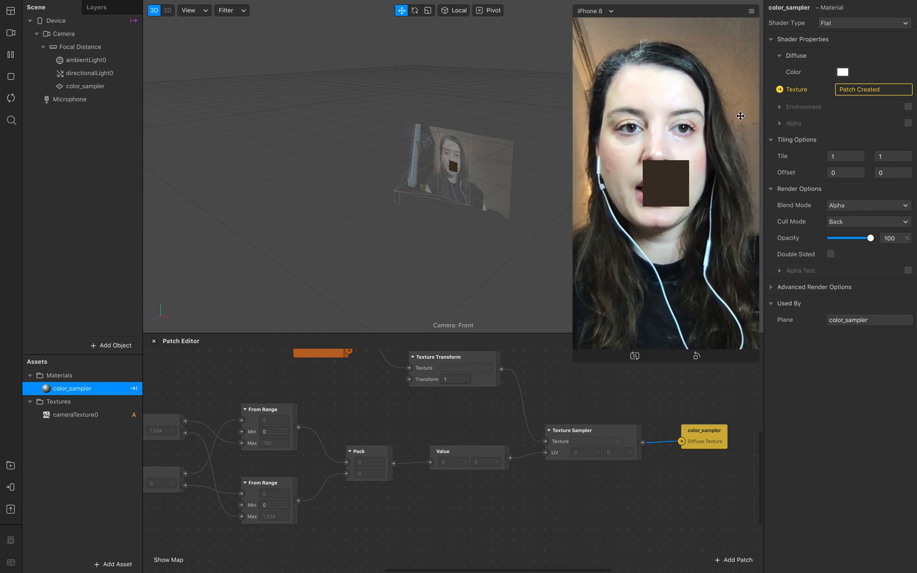
{"action": "left_click", "coordinate": [751, 10]}
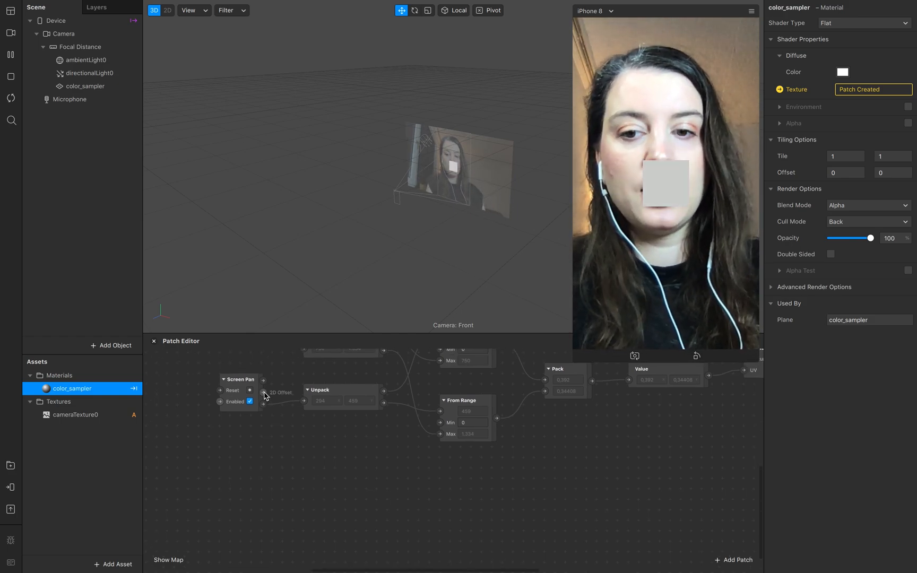
Add an Unpack patch set to Vector 2, then search for a Divide patch.
{"action": "type", "text": "un"}
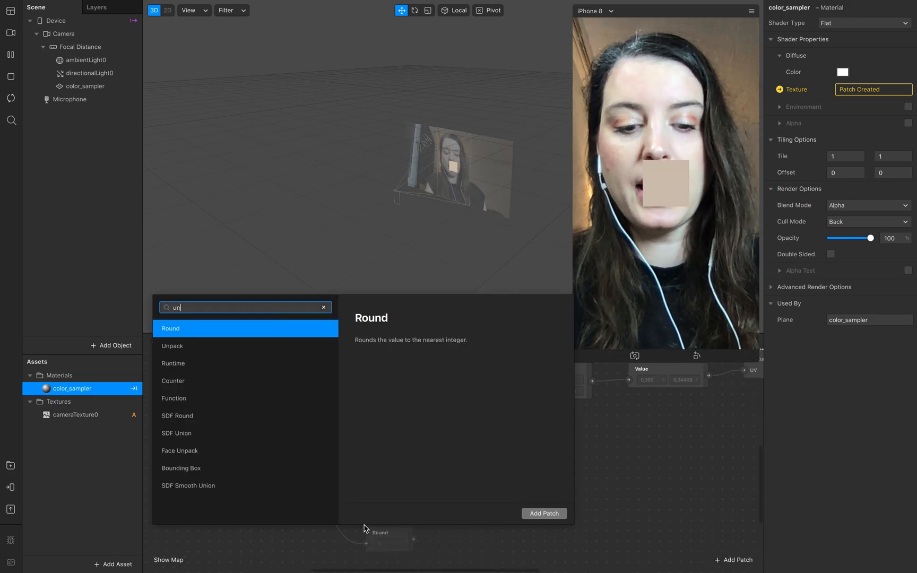
{"action": "left_click", "coordinate": [544, 513]}
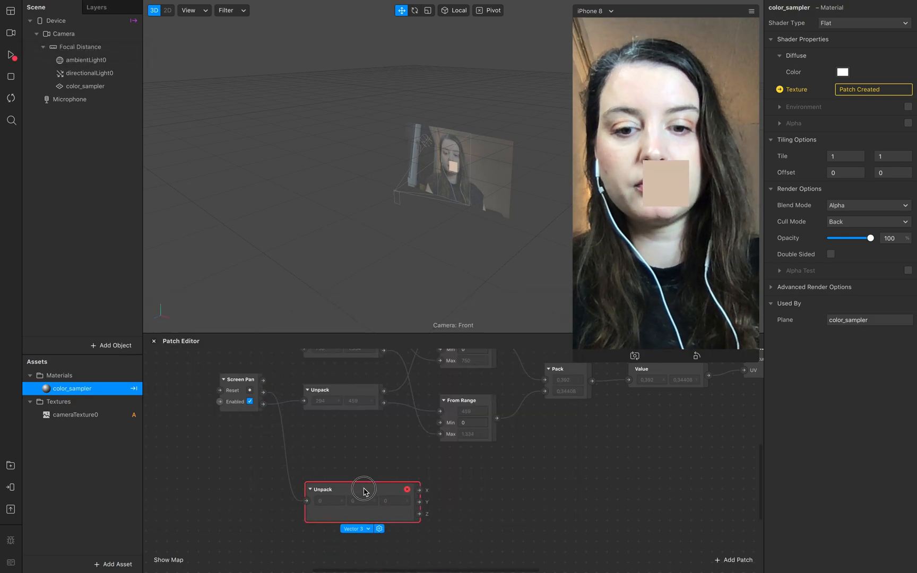
{"action": "left_click", "coordinate": [353, 528]}
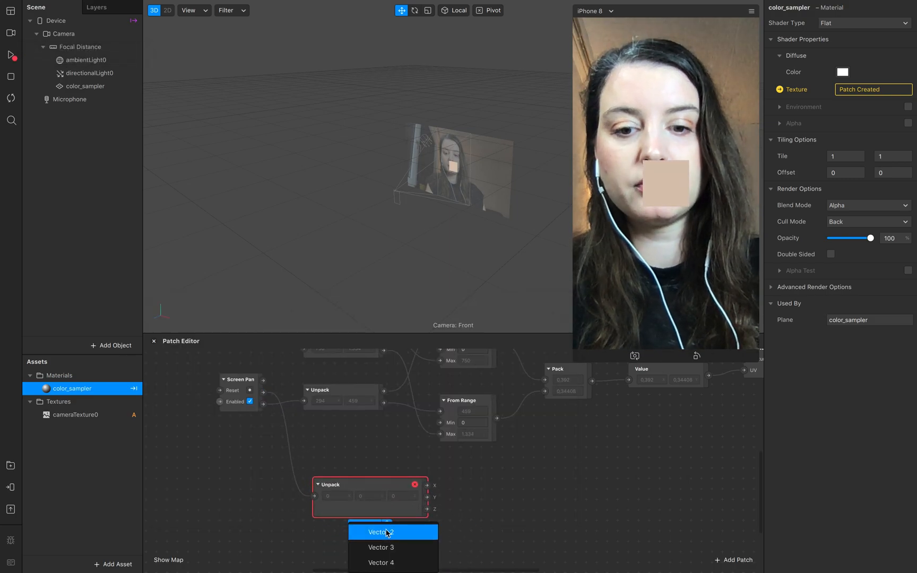
{"action": "left_click", "coordinate": [380, 532]}
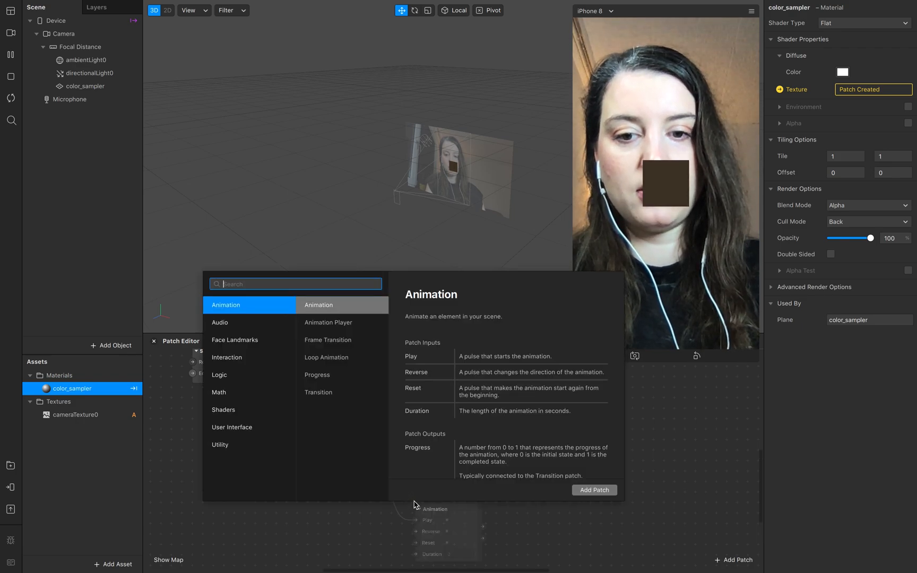
{"action": "type", "text": "dive"}
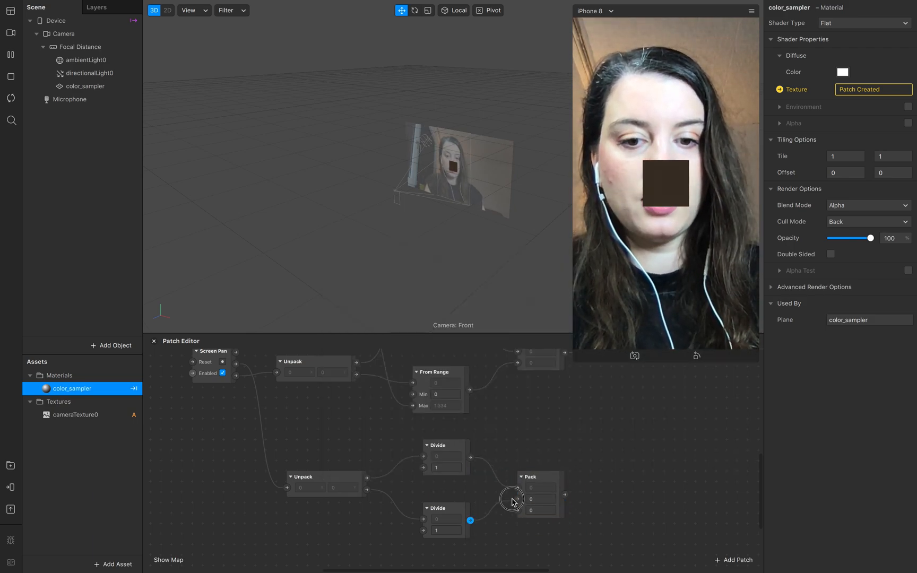
Wire the second Divide into the Pack, create color_sampler's Position patch, and set divisors 2000 and -2000.
{"action": "left_click_drag", "start_coordinate": [470, 520], "coordinate": [516, 515]}
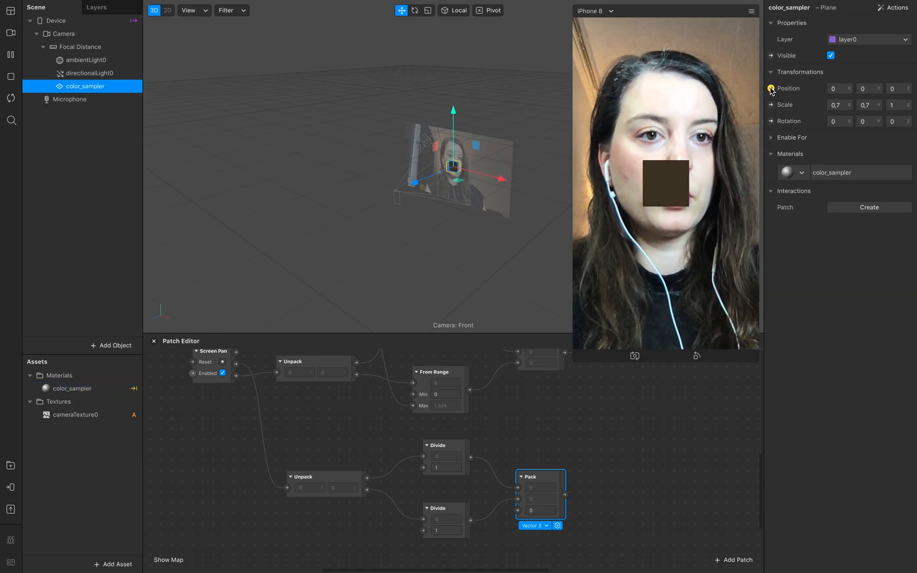
{"action": "left_click", "coordinate": [771, 88]}
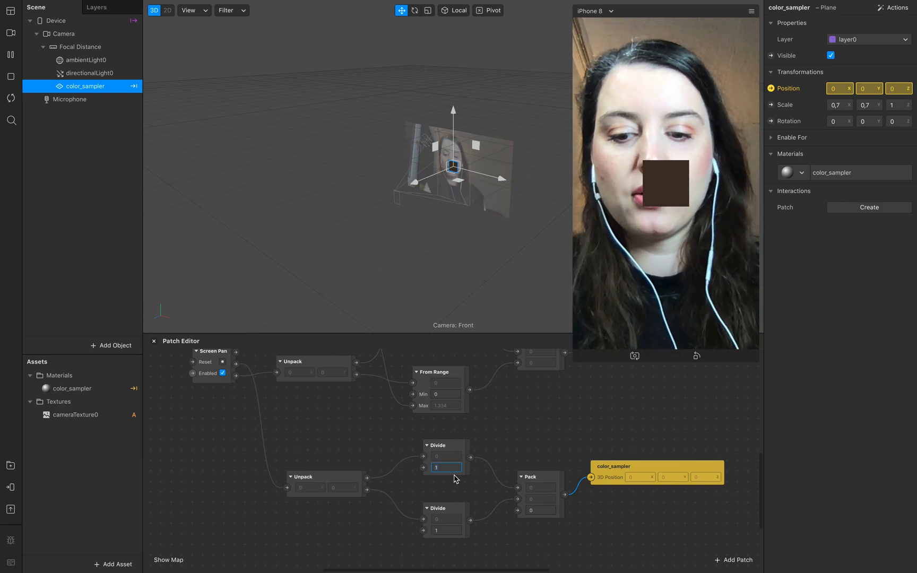
{"action": "type", "text": "2000"}
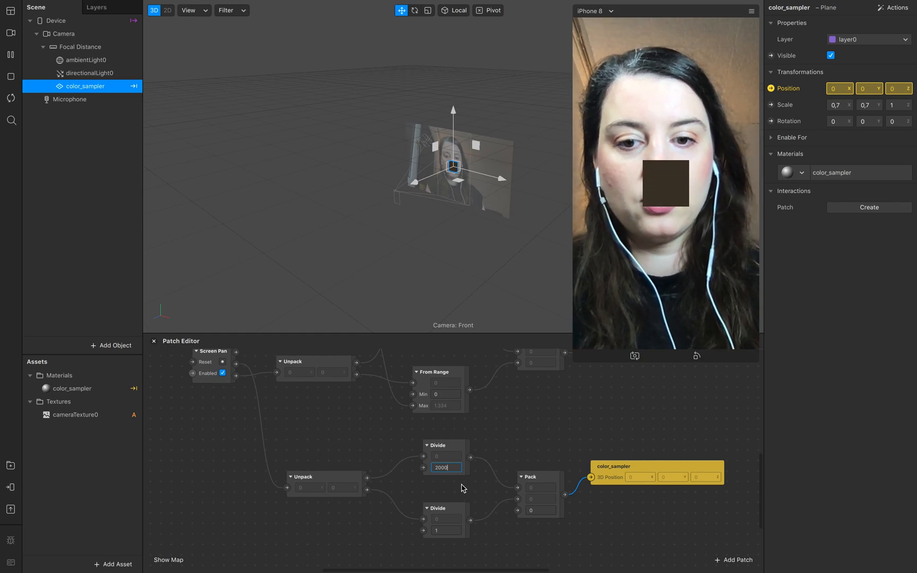
{"action": "left_click", "coordinate": [445, 519]}
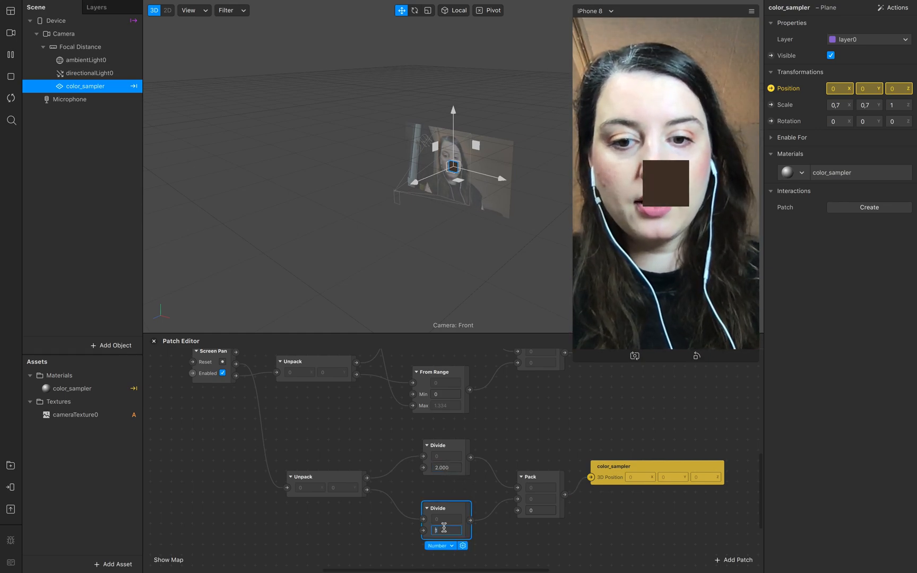
{"action": "type", "text": "-20000"}
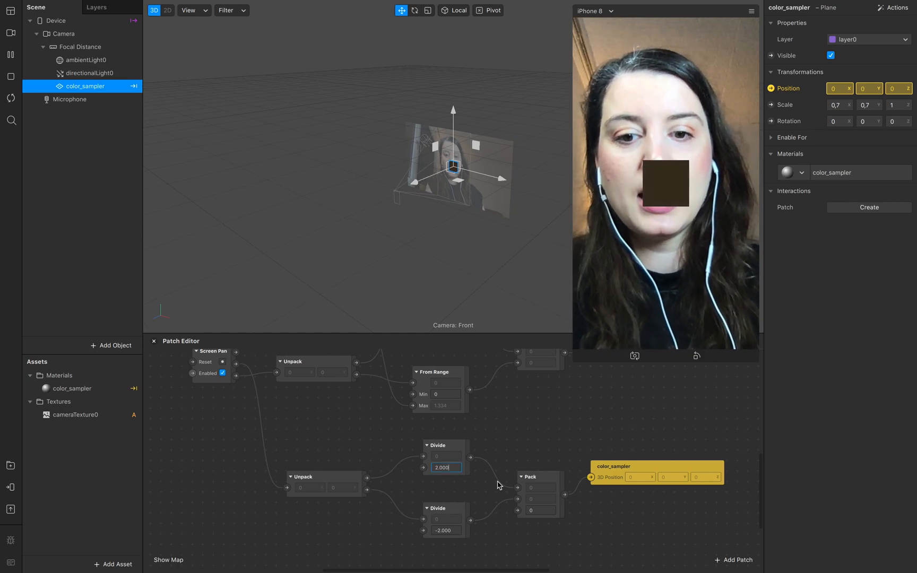
{"action": "mouse_move", "coordinate": [474, 482]}
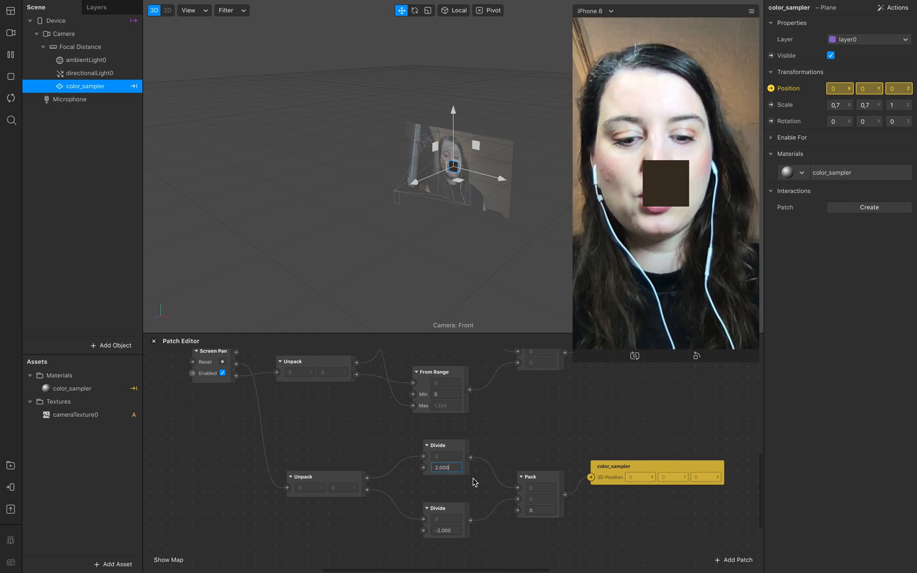